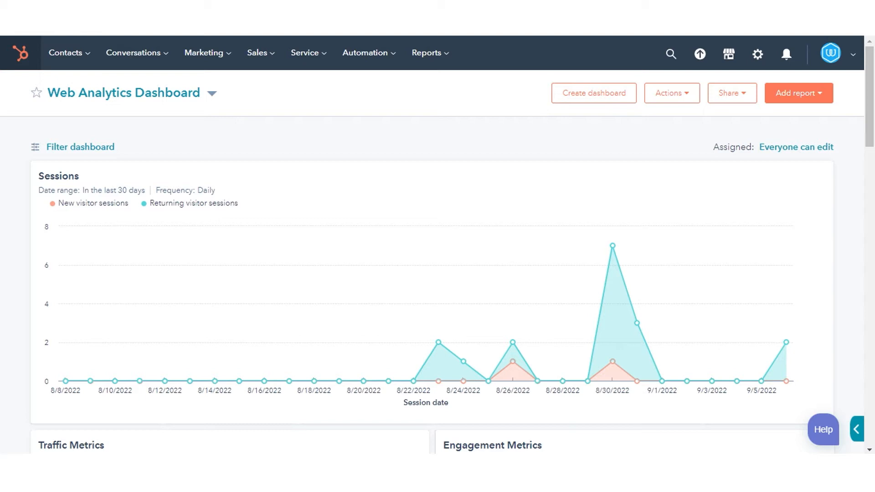
mouse_move(209, 57)
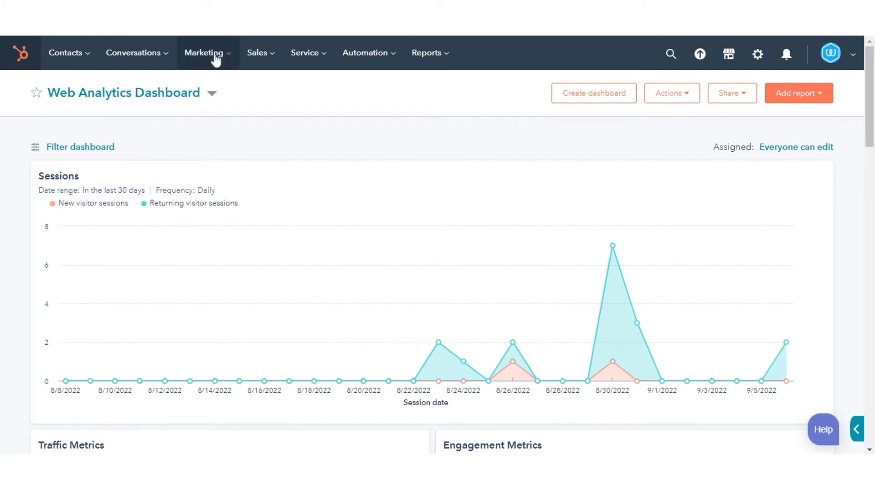
- Navigate to the Files library under the Marketing menu
left_click(204, 53)
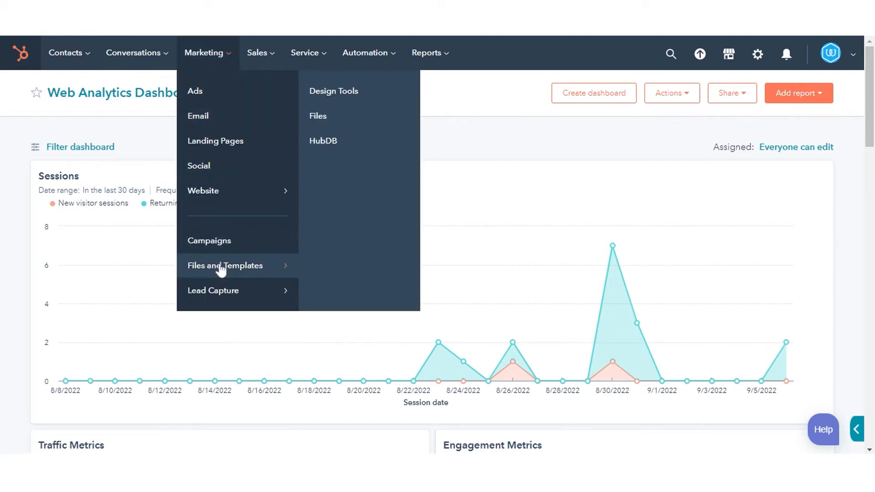
left_click(316, 124)
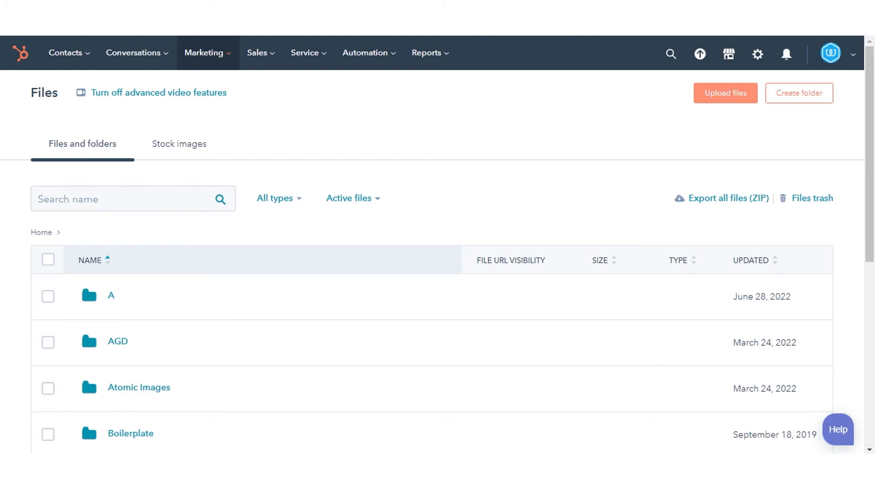
- Upload the 51.36 MB 'How to create and schedule workflow in HubSpot' mp4 into Files
left_click(750, 261)
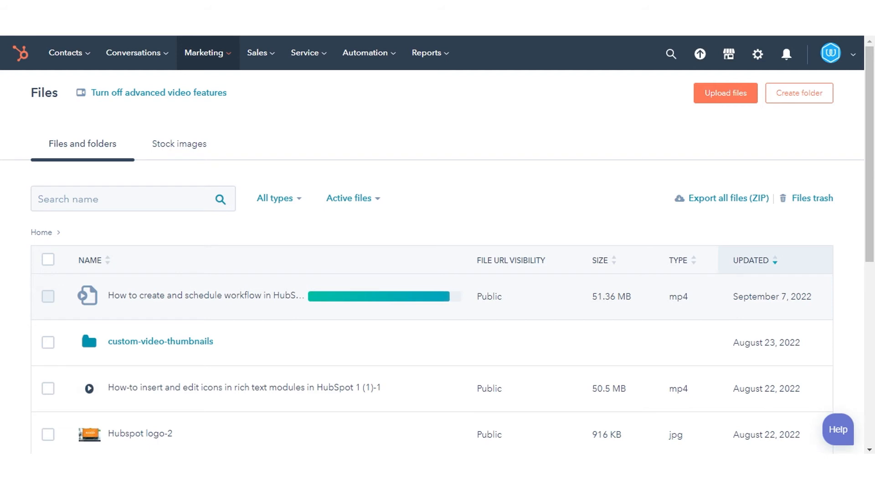
mouse_move(213, 68)
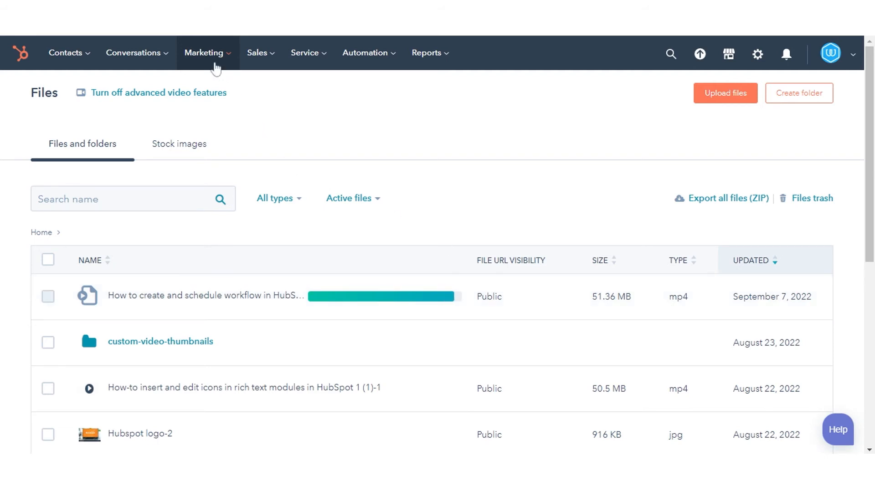
- Go to Marketing > Email and open the 'Video Tutorial' draft in the editor
left_click(206, 52)
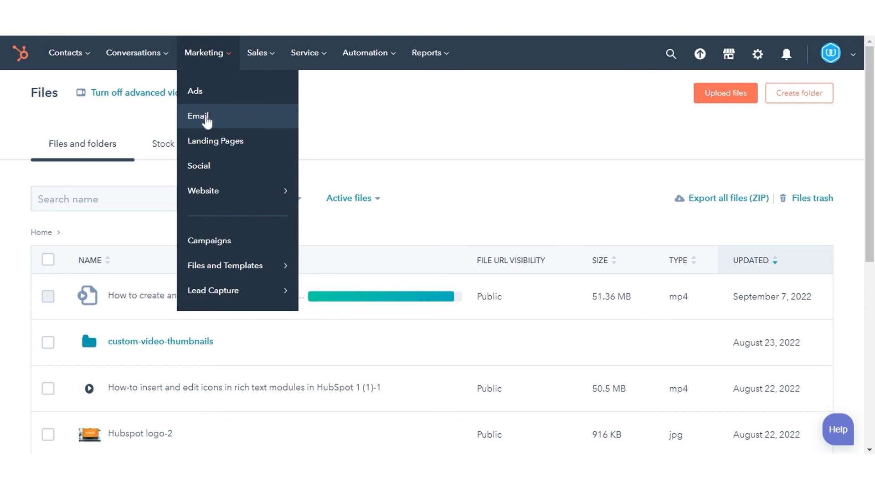
left_click(198, 116)
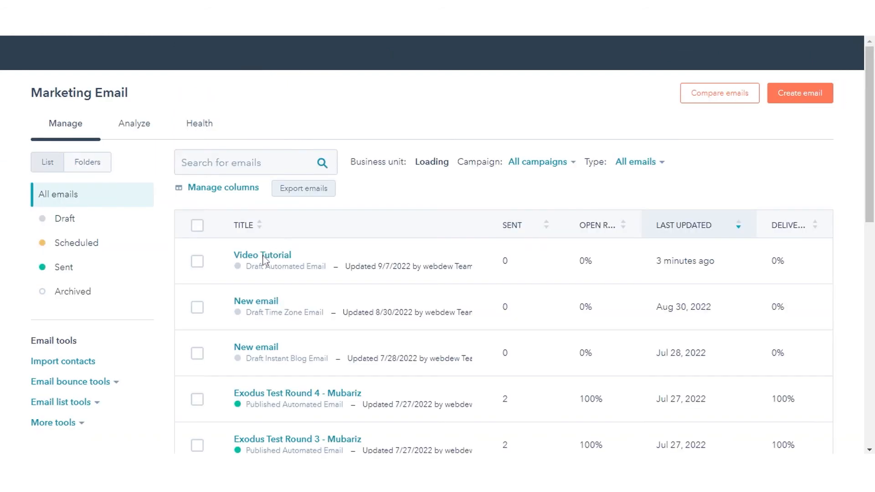
left_click(262, 255)
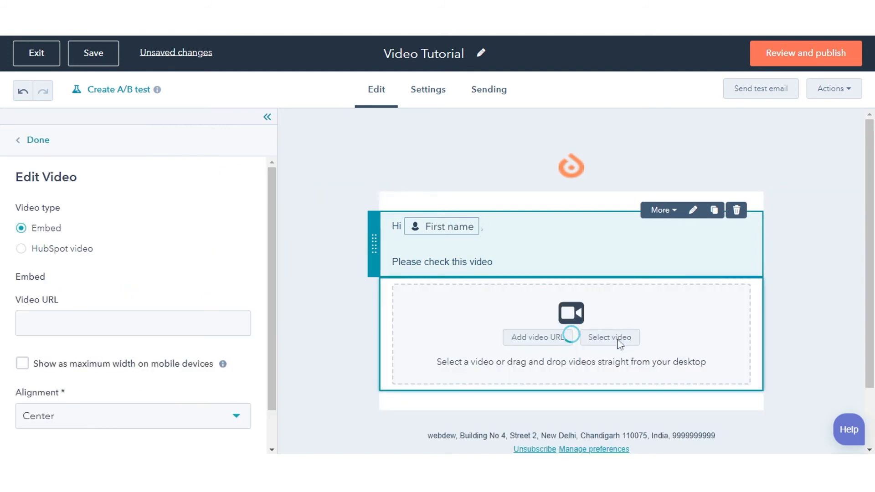
- Insert the 0:22 ocean-waves video into the video block below the greeting and save the draft
left_click(610, 337)
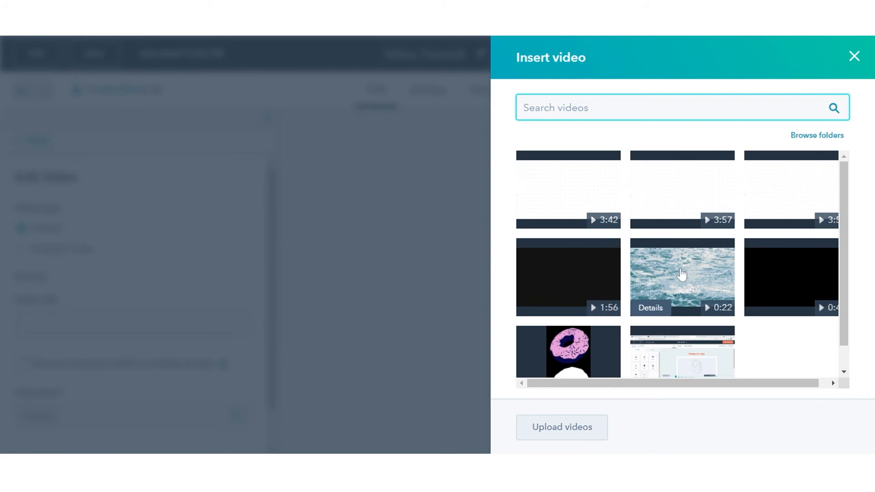
left_click(853, 57)
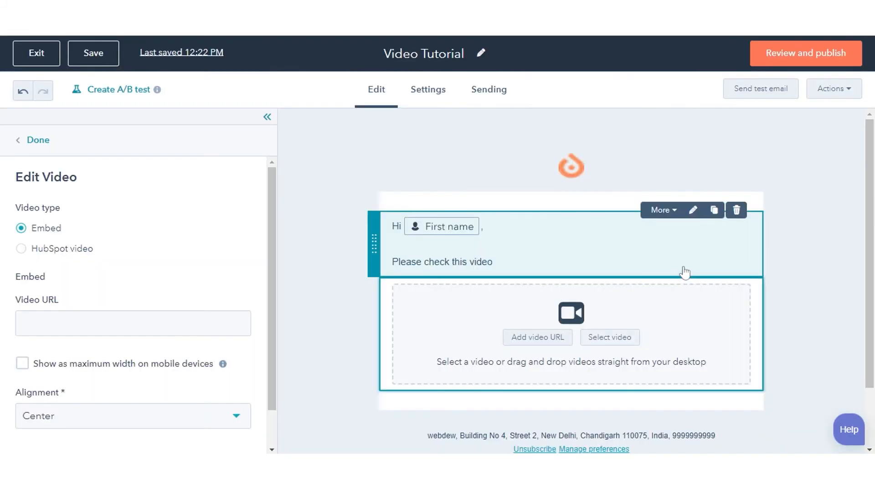
left_click(20, 248)
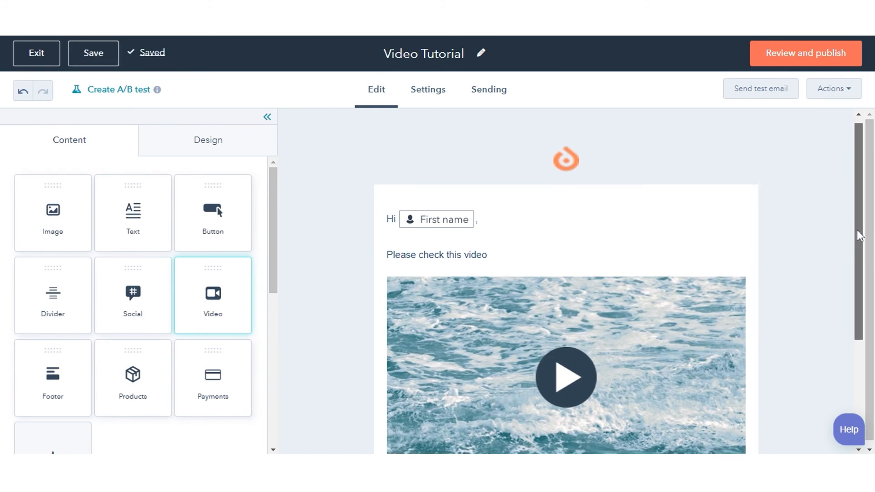
scroll("down", 3)
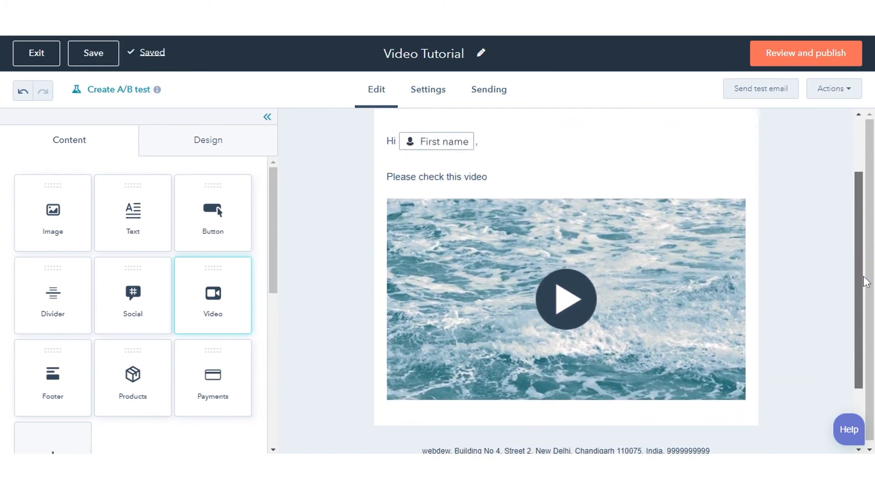